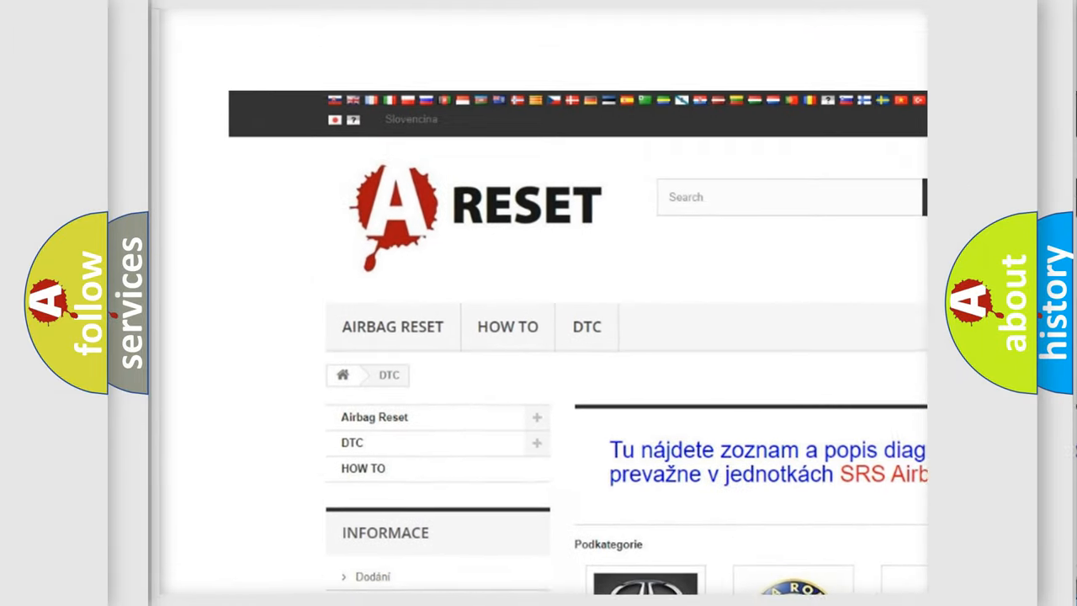
Step: Scroll the DTC brand grid, open CHEVROLET, and scroll its diagnostic code list
scroll("down", 3)
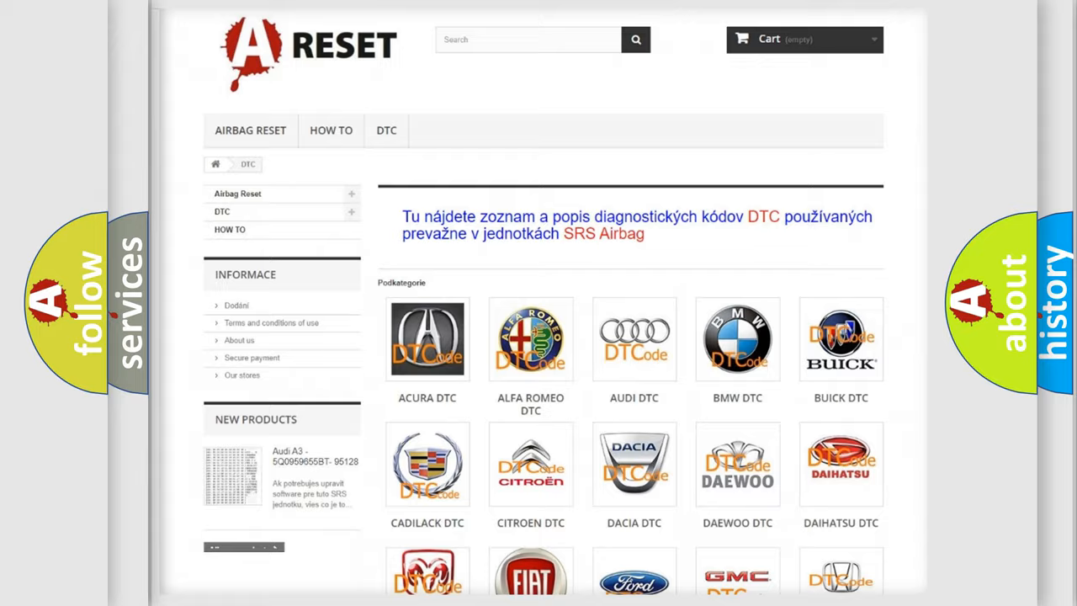
scroll("down", 3)
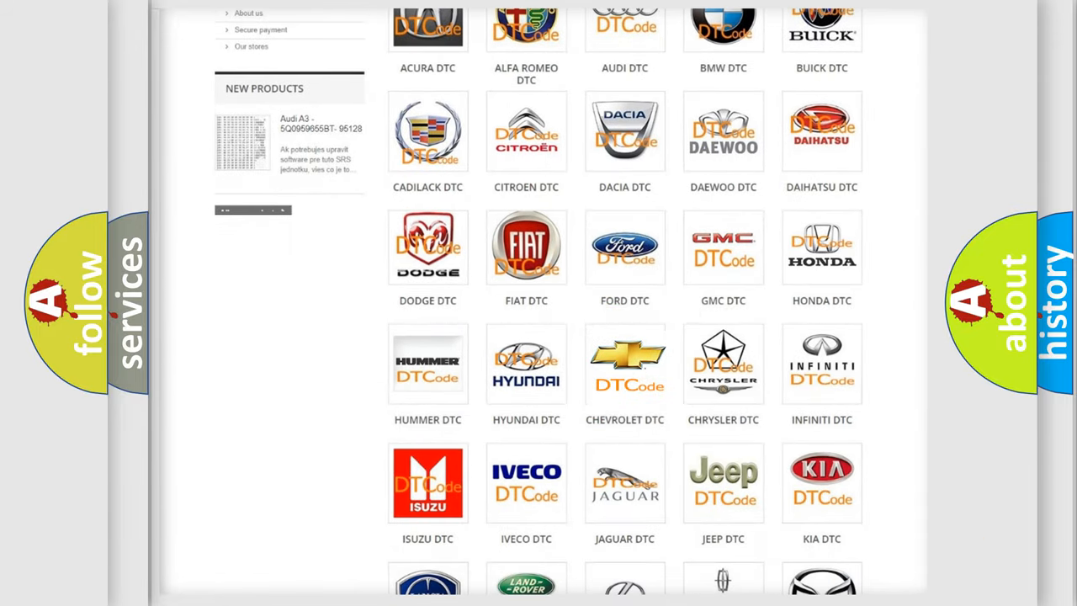
left_click(624, 363)
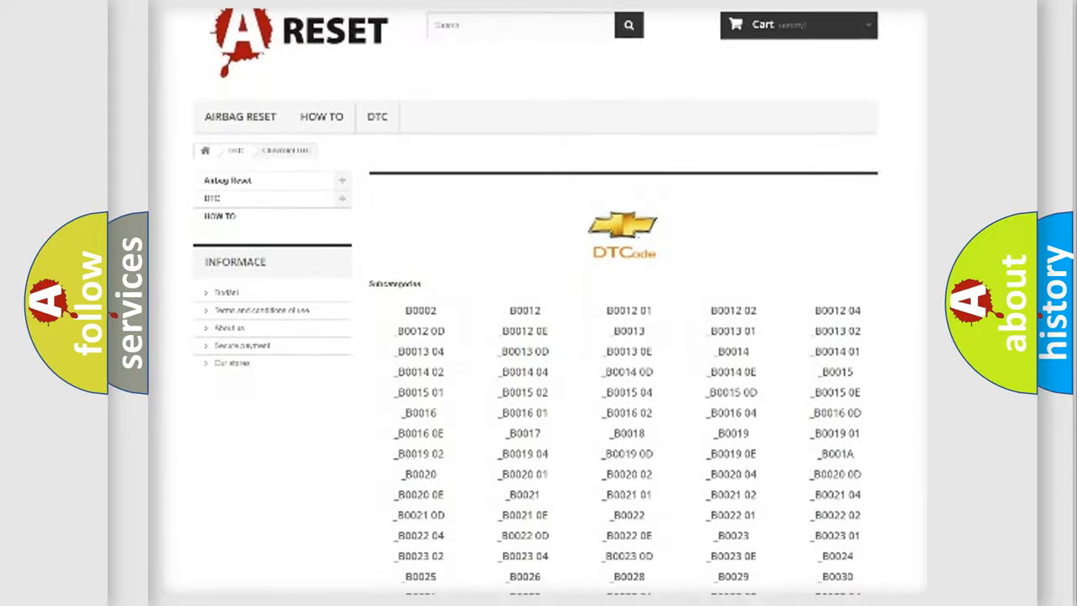
scroll("down", 3)
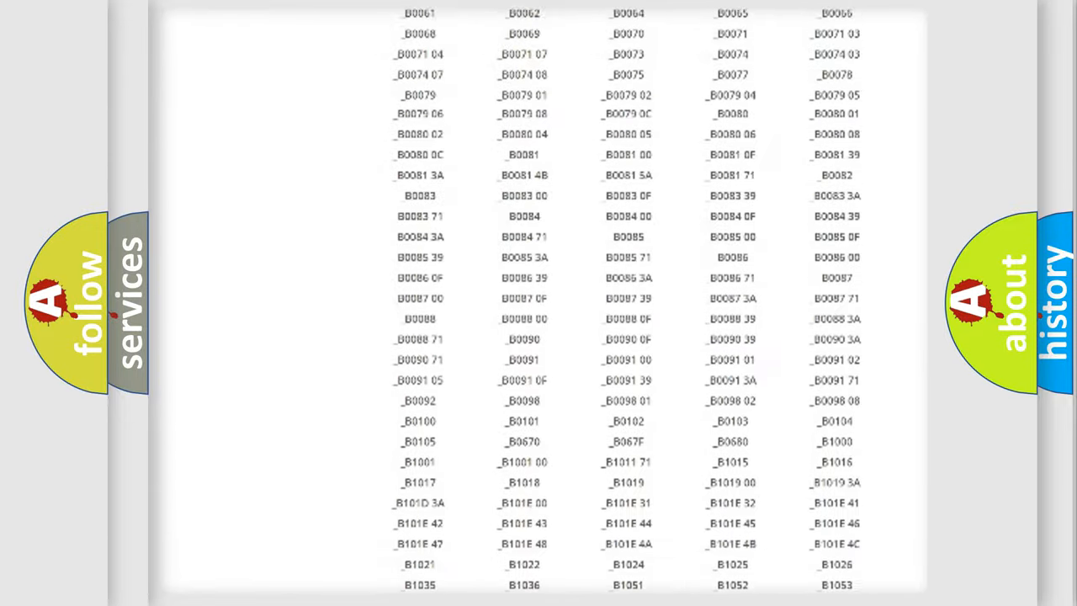